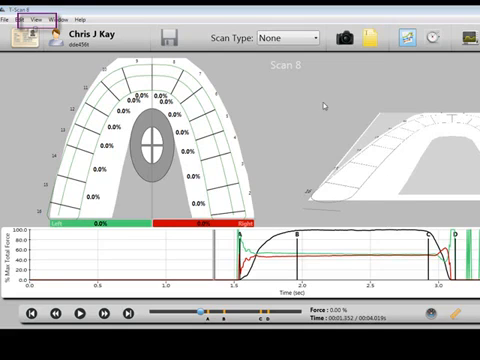
- Turn on Arch in Quadrants from the View menu to split arch force into four quadrants
click(38, 18)
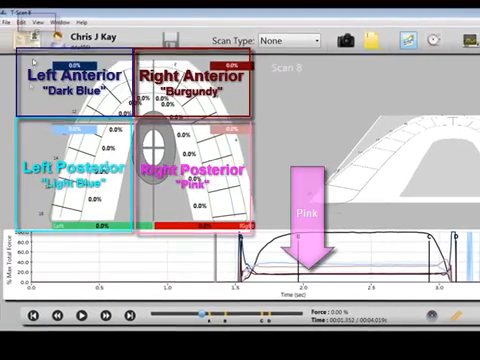
- Uncheck Arch in Quadrants in the View menu to restore left and right halves
click(44, 22)
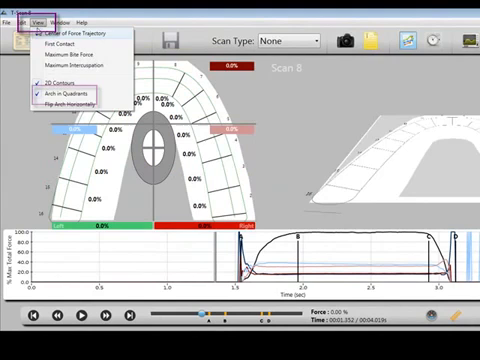